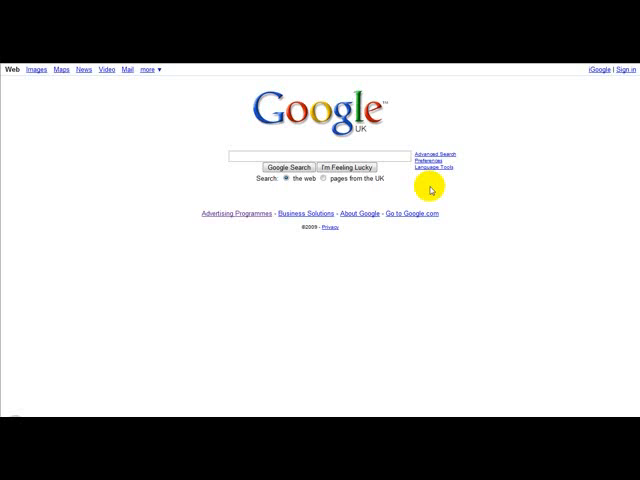
{"action": "mouse_move", "coordinate": [356, 222]}
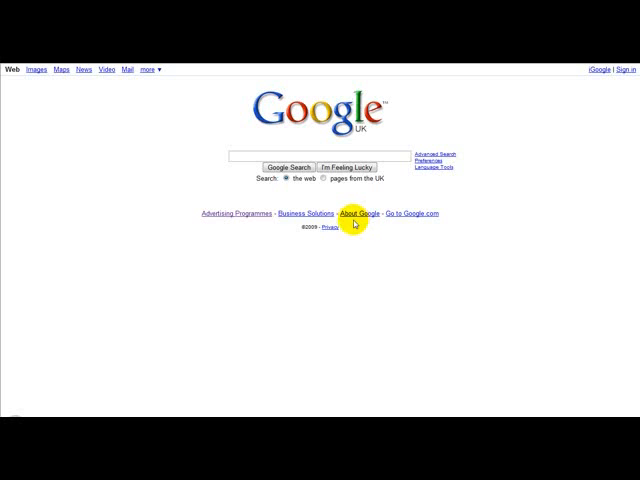
Load the blog's front page and skim its latest posts down to "Working Less, Making More" and back.
{"action": "left_click", "coordinate": [360, 212]}
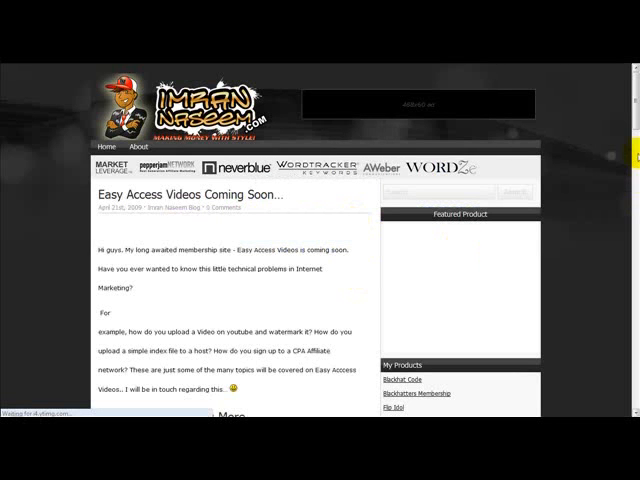
{"action": "scroll", "scroll_direction": "down", "scroll_amount": 3}
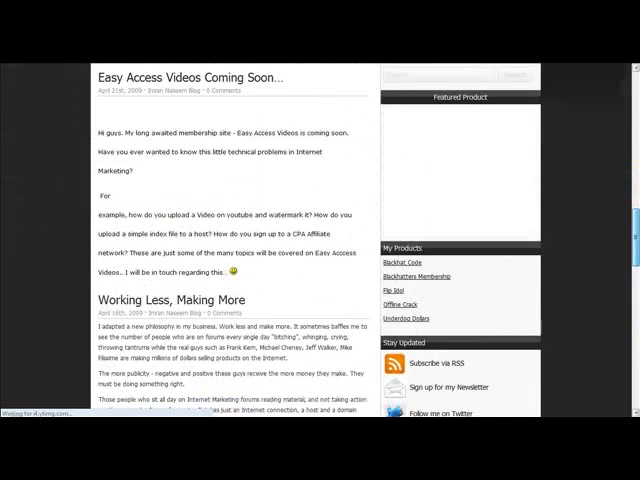
{"action": "scroll", "scroll_direction": "down", "scroll_amount": 3}
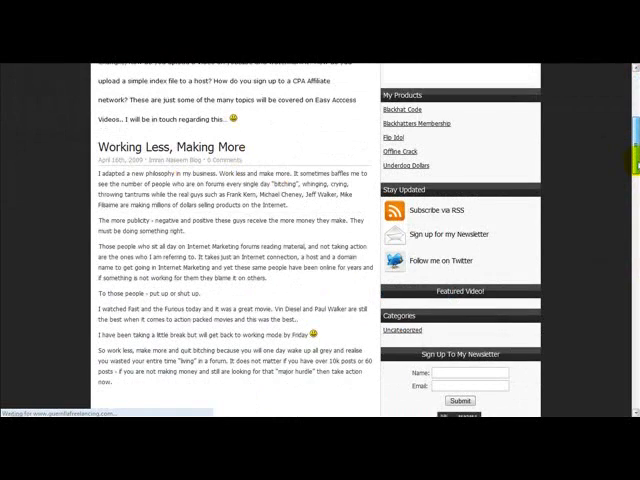
{"action": "scroll", "scroll_direction": "up", "scroll_amount": 3}
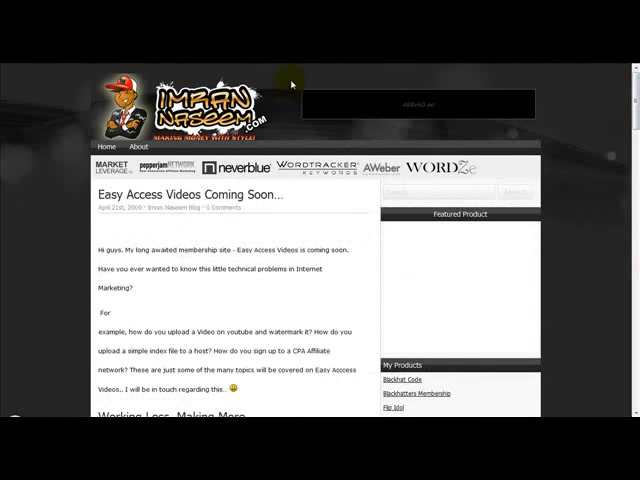
{"action": "mouse_move", "coordinate": [288, 82]}
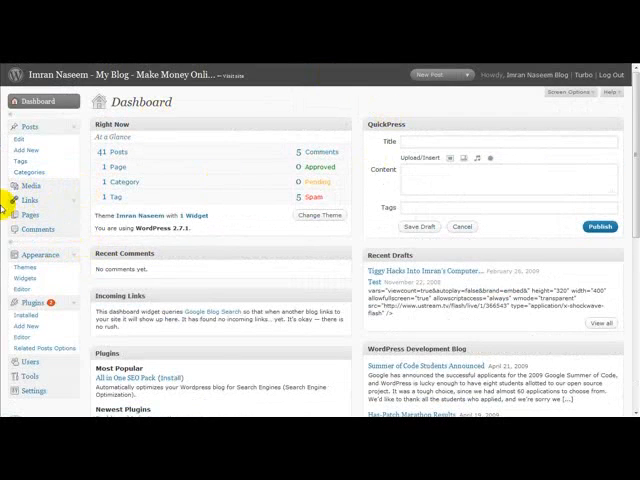
Skim the Dashboard overview panels and go to Appearance to manage themes.
{"action": "scroll", "scroll_direction": "down", "scroll_amount": 3}
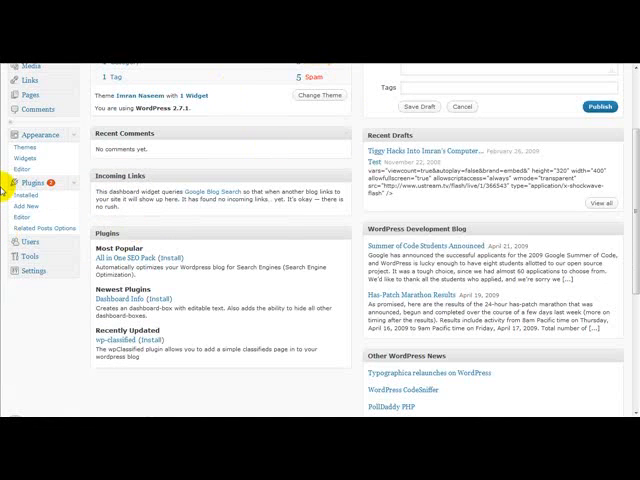
{"action": "mouse_move", "coordinate": [24, 206]}
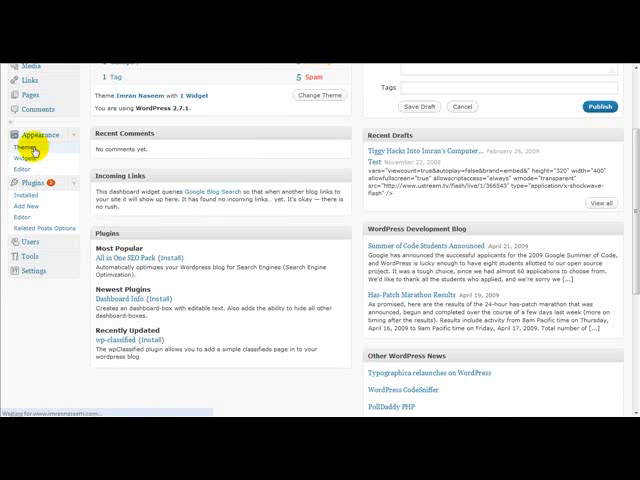
{"action": "left_click", "coordinate": [30, 144]}
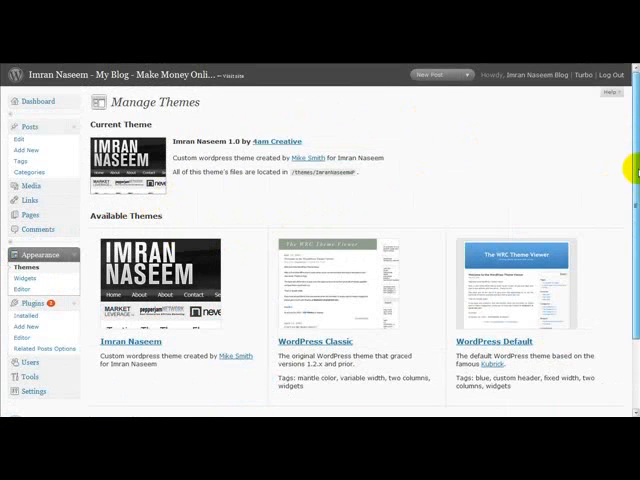
Review the current and available themes and their folder path, then go to the WordPress.org Theme Directory.
{"action": "scroll", "scroll_direction": "down", "scroll_amount": 3}
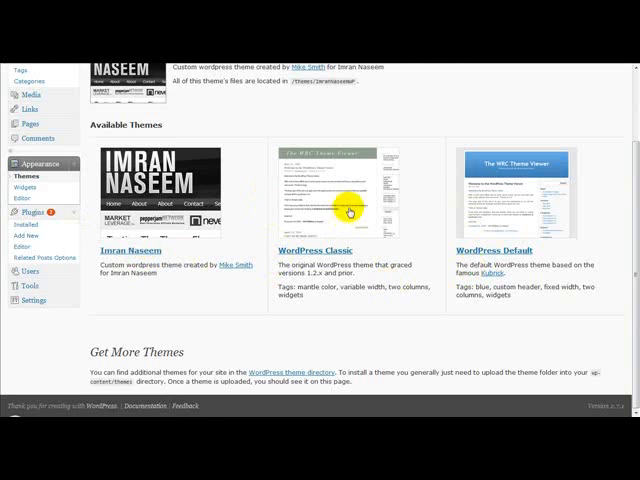
{"action": "mouse_move", "coordinate": [472, 210]}
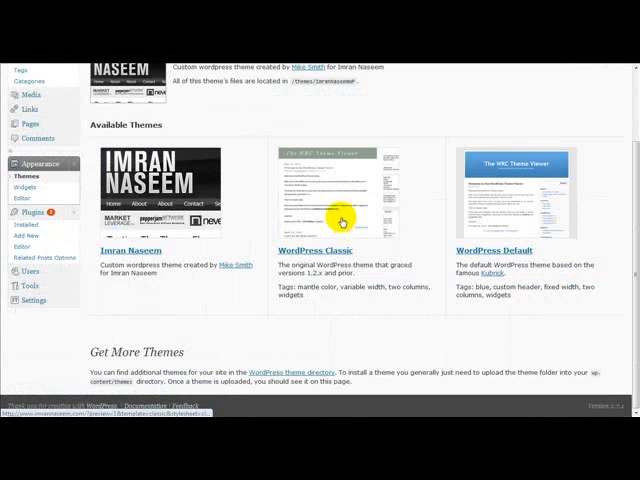
{"action": "mouse_move", "coordinate": [222, 230]}
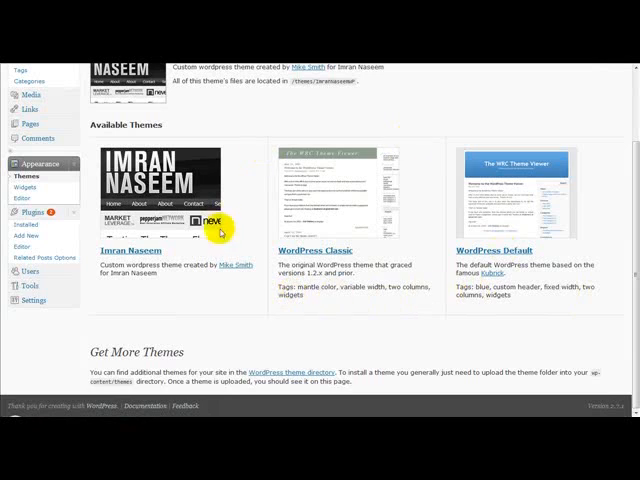
{"action": "scroll", "scroll_direction": "up", "scroll_amount": 3}
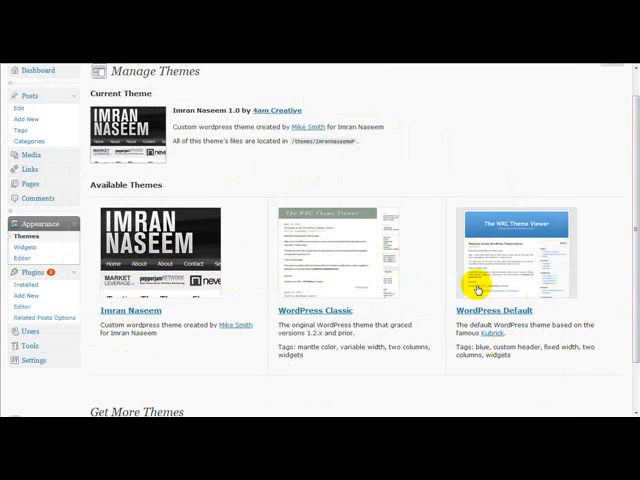
{"action": "mouse_move", "coordinate": [256, 152]}
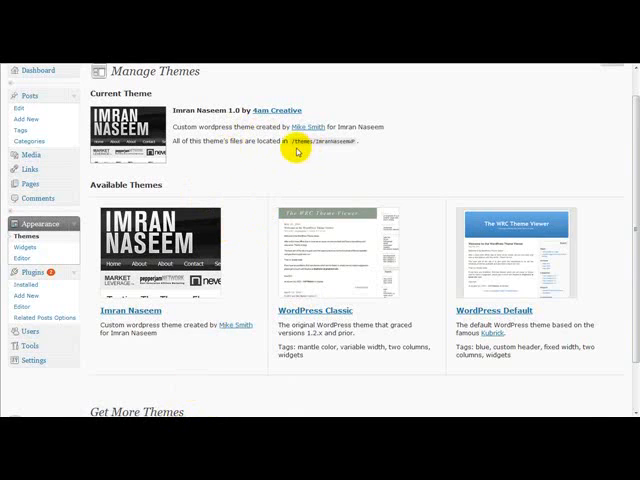
{"action": "mouse_move", "coordinate": [360, 144]}
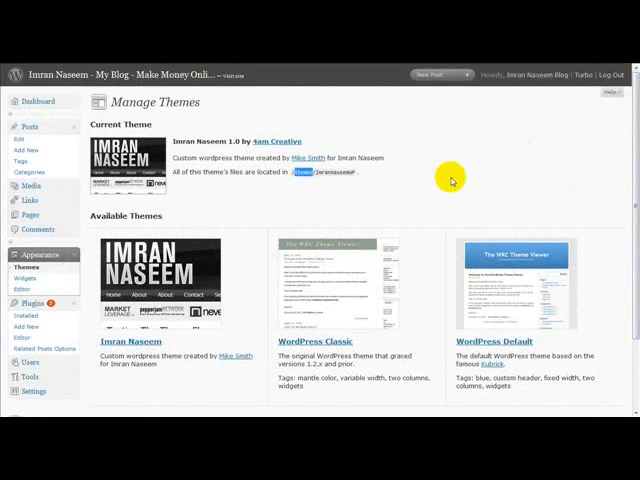
{"action": "scroll", "scroll_direction": "down", "scroll_amount": 3}
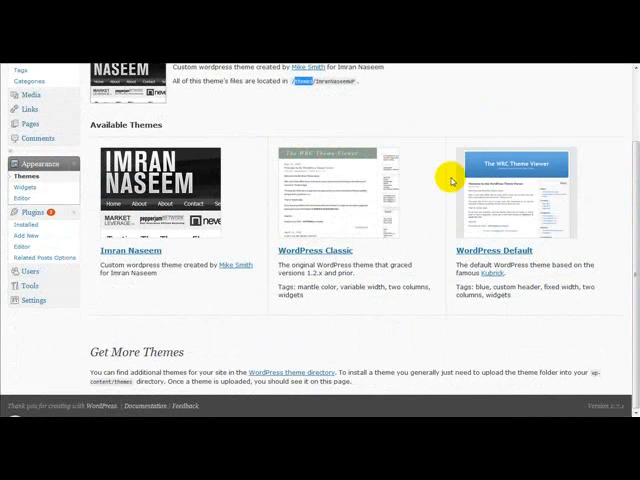
{"action": "mouse_move", "coordinate": [408, 256]}
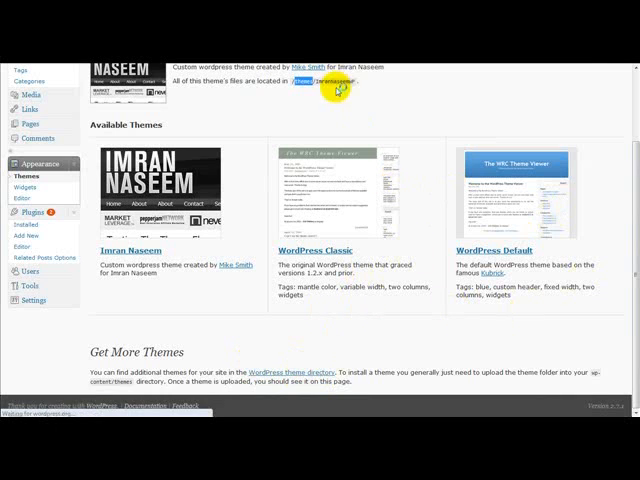
{"action": "left_click", "coordinate": [288, 372]}
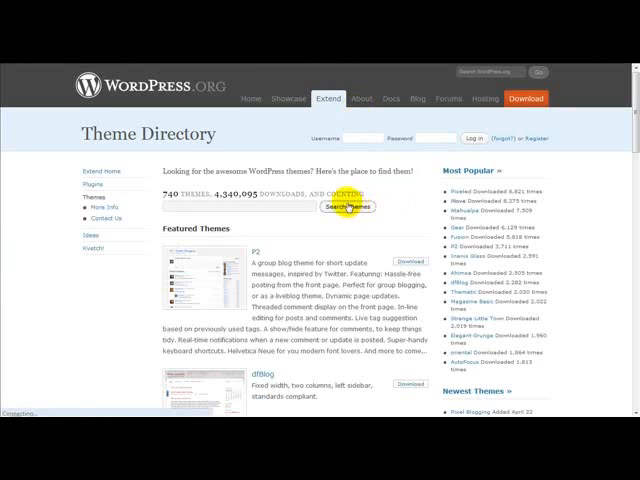
Browse the Featured Themes list and download one of the theme packages.
{"action": "scroll", "scroll_direction": "down", "scroll_amount": 3}
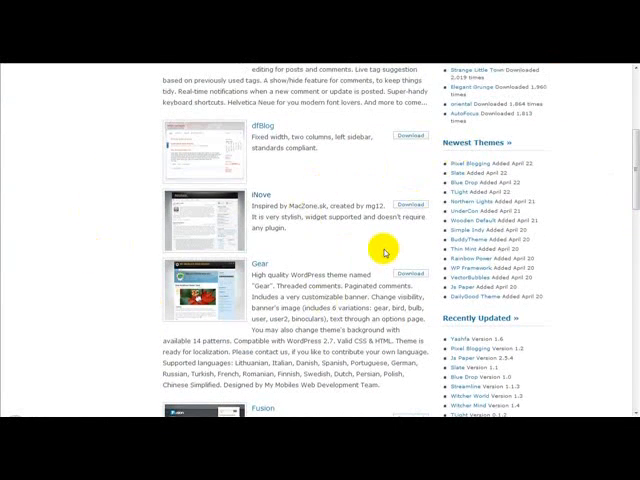
{"action": "scroll", "scroll_direction": "down", "scroll_amount": 3}
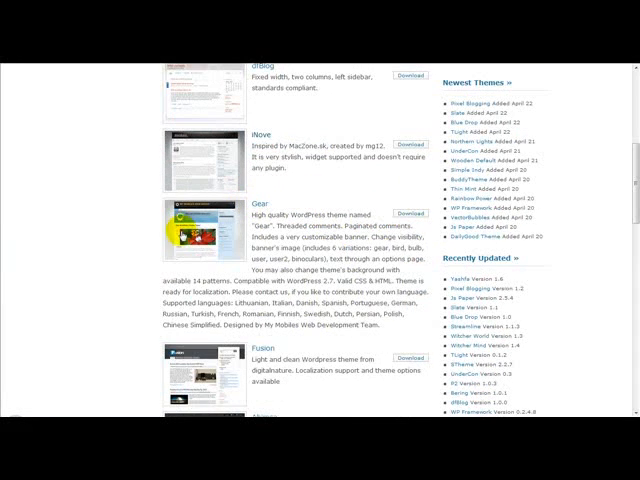
{"action": "mouse_move", "coordinate": [510, 112]}
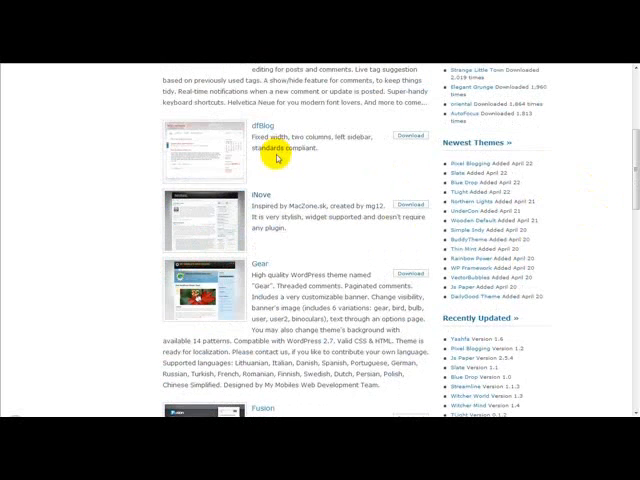
{"action": "scroll", "scroll_direction": "down", "scroll_amount": 3}
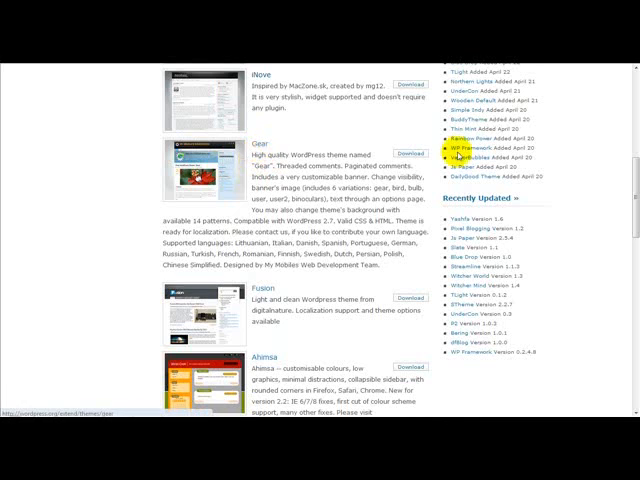
{"action": "left_click", "coordinate": [406, 152]}
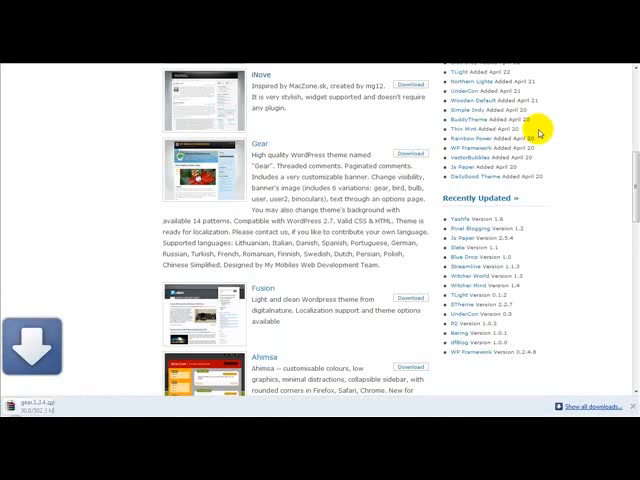